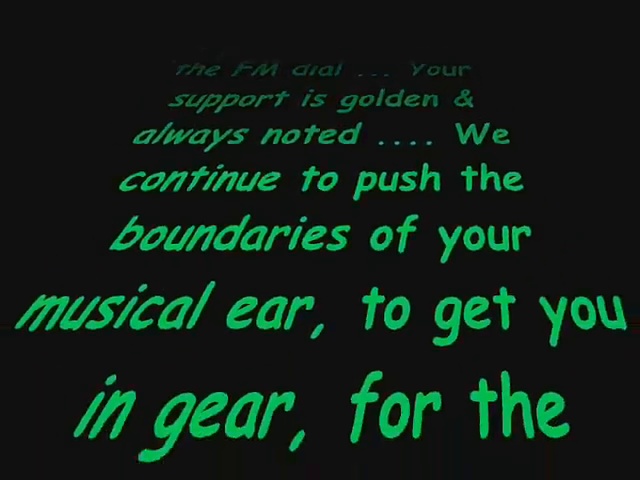
{"action": "scroll", "scroll_direction": "up", "scroll_amount": 3}
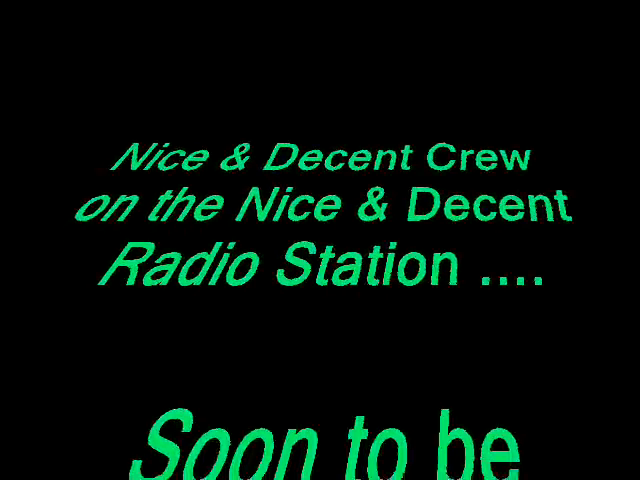
{"action": "scroll", "scroll_direction": "down", "scroll_amount": 3}
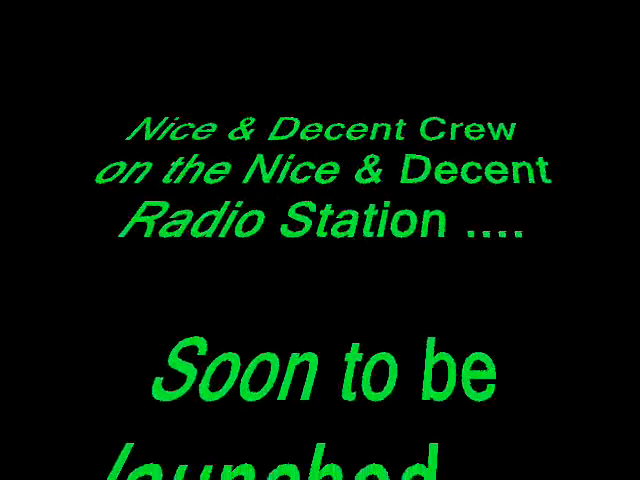